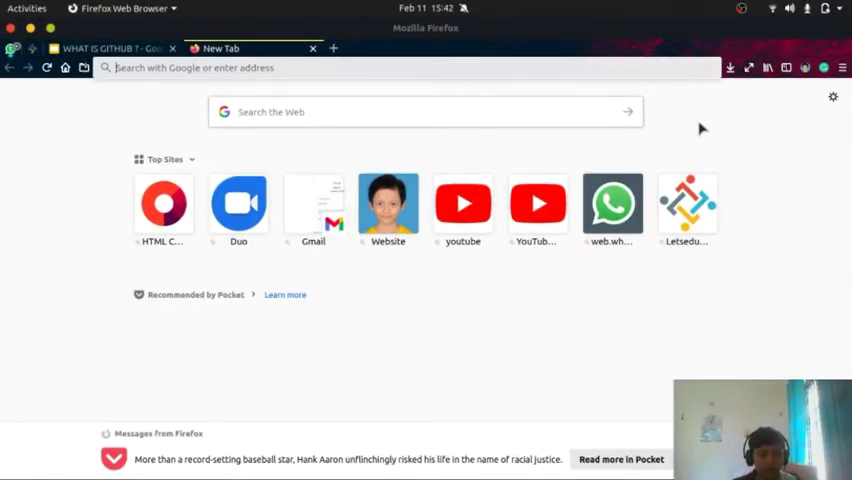
# Step: Navigate to github.com from the address bar and view the home page
pyautogui.click(400, 68)
pyautogui.write('https://github.com')
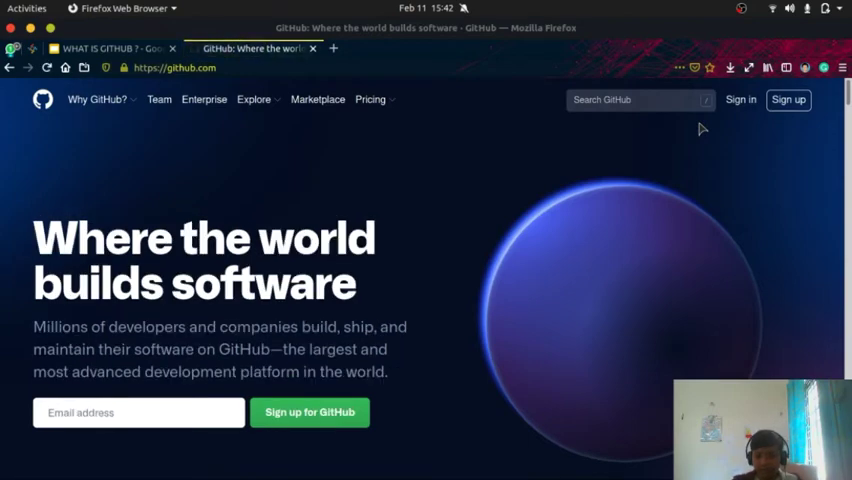
pyautogui.scroll(-3)
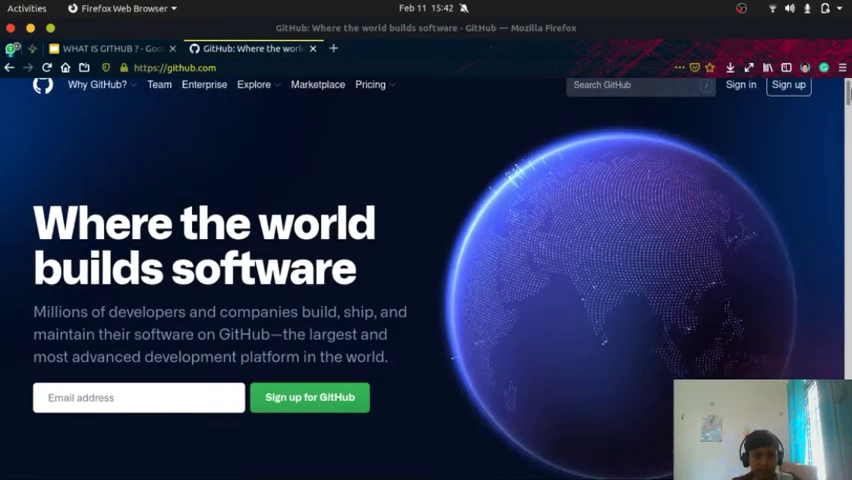
pyautogui.scroll(-3)
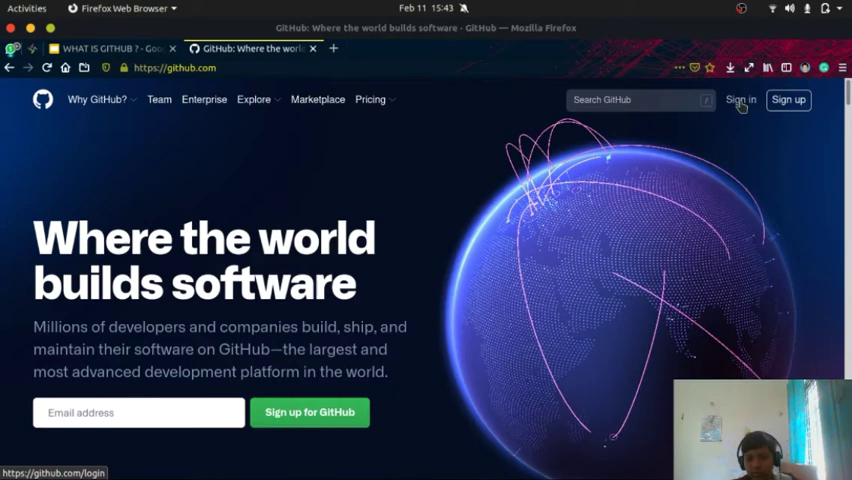
# Step: Sign in to GitHub with the saved credentials to reach the dashboard
pyautogui.click(740, 100)
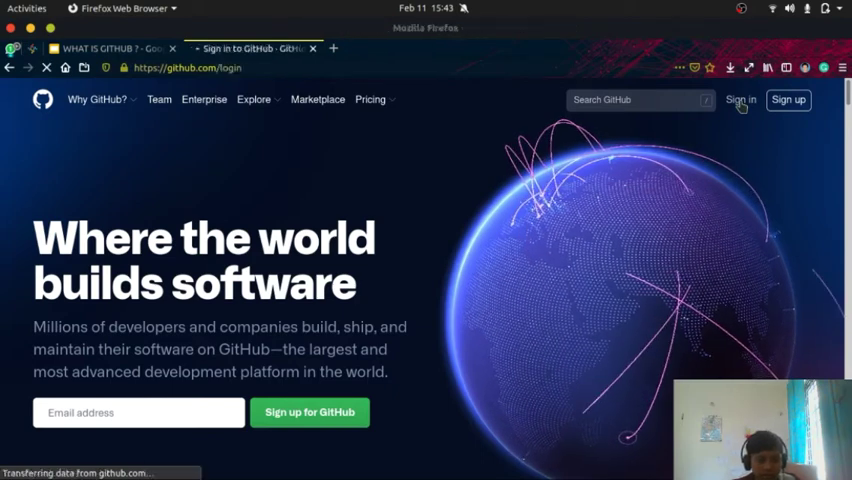
pyautogui.click(740, 100)
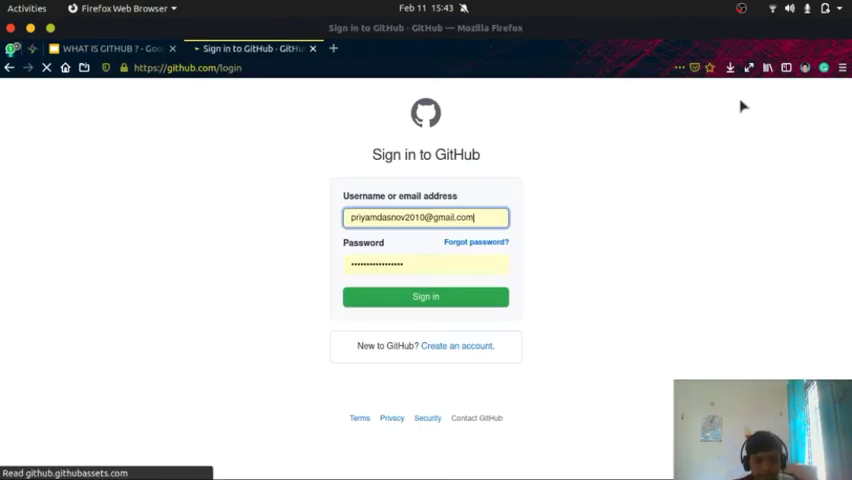
pyautogui.click(424, 216)
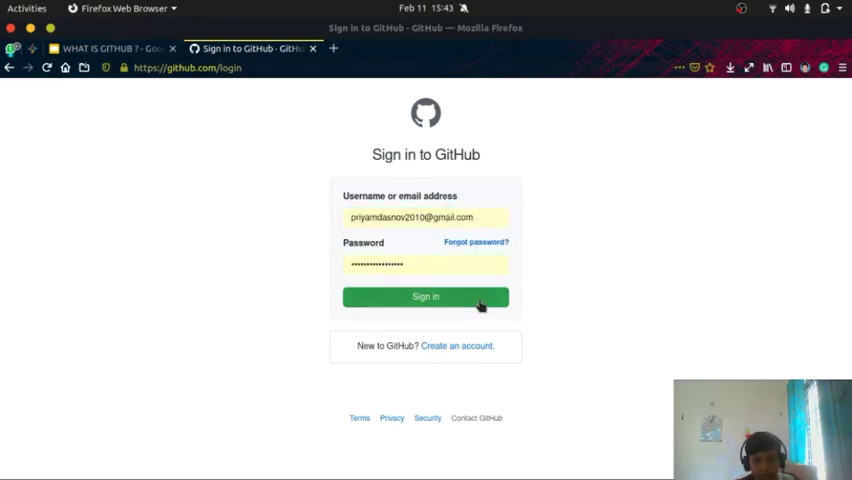
pyautogui.click(424, 296)
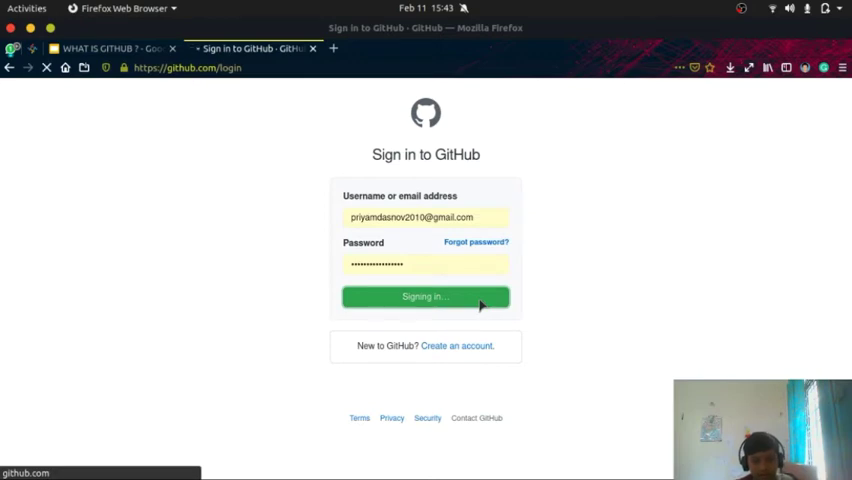
pyautogui.click(424, 296)
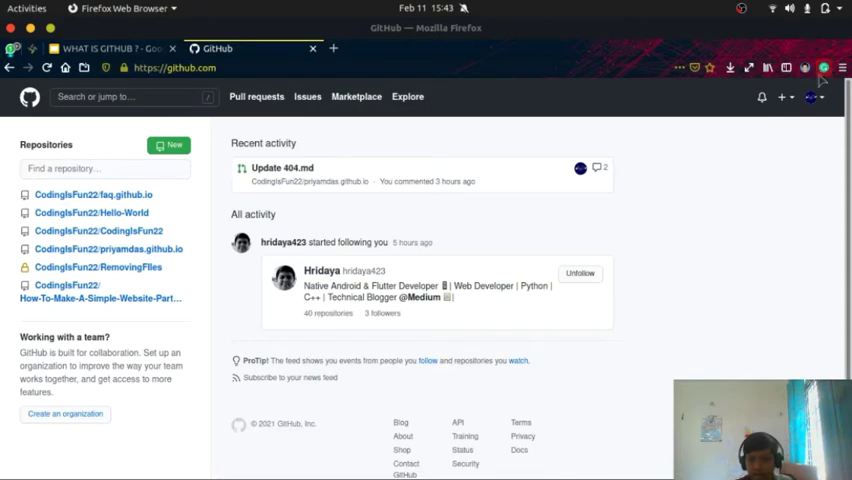
# Step: Reach your own profile overview page from the avatar menu
pyautogui.click(814, 96)
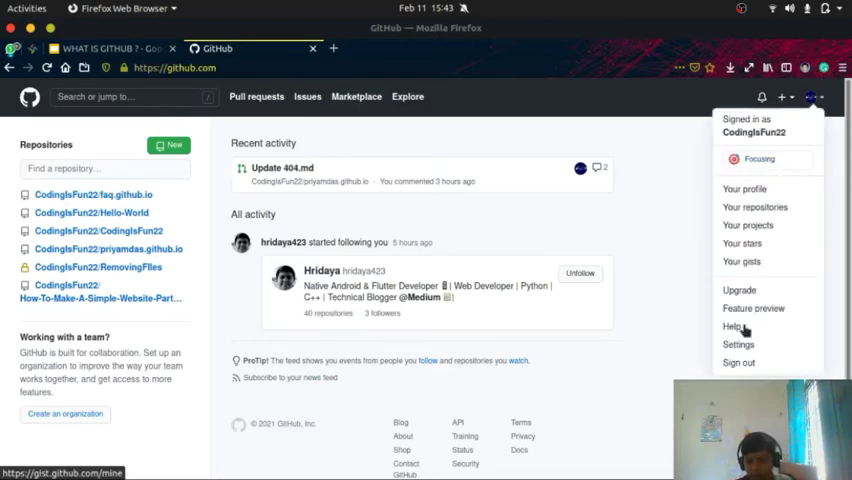
pyautogui.moveTo(740, 290)
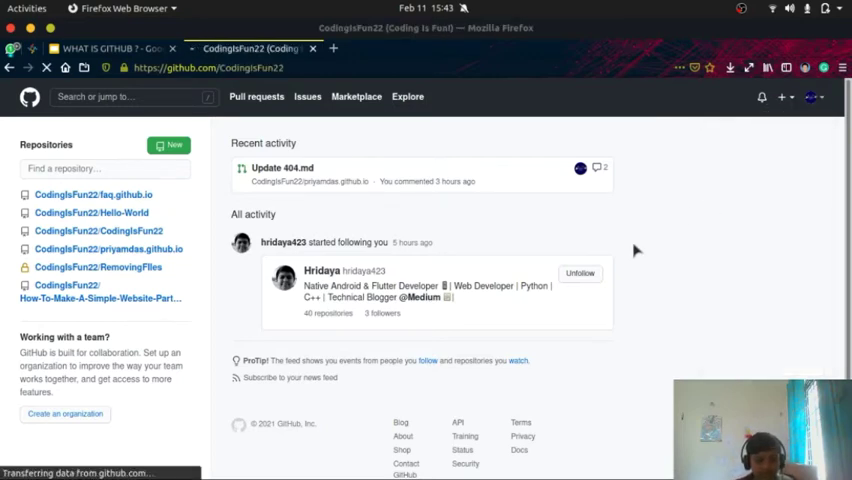
pyautogui.click(812, 96)
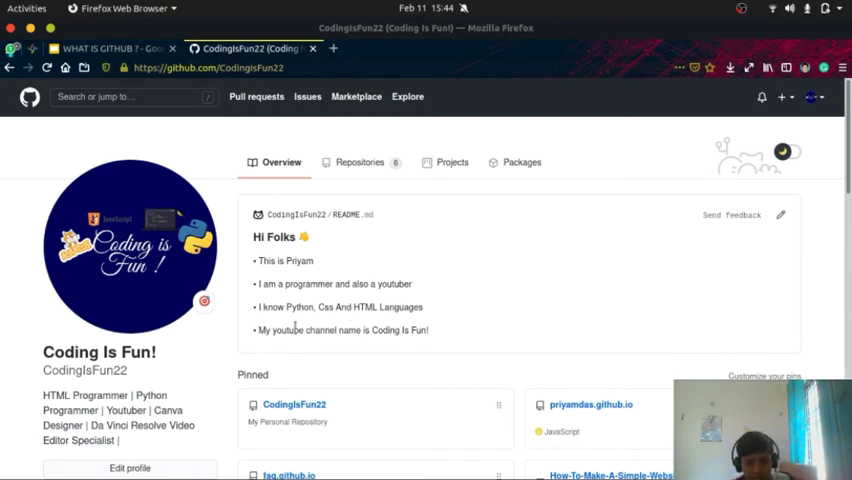
pyautogui.scroll(-3)
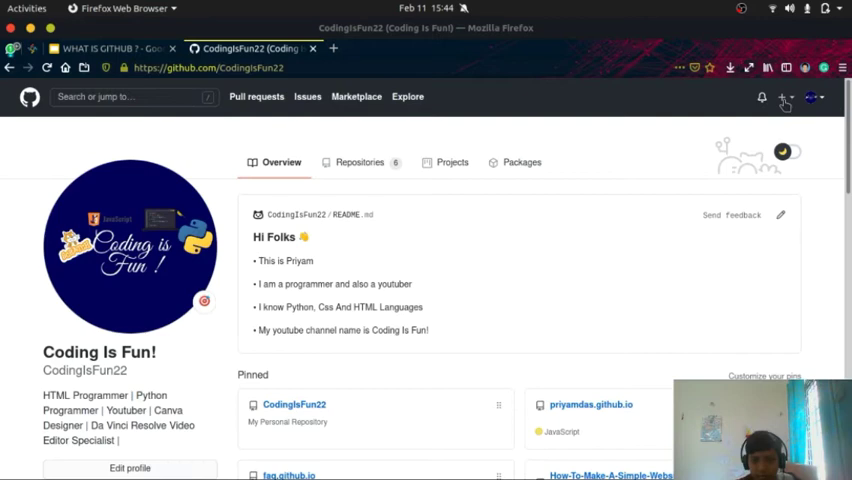
# Step: Start a new repository and name it Test, replacing the taken 'Hello World' name
pyautogui.click(784, 96)
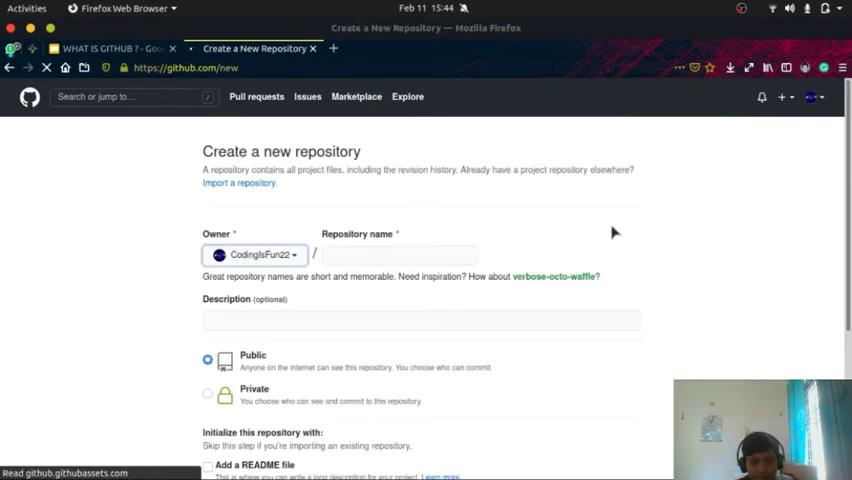
pyautogui.click(400, 254)
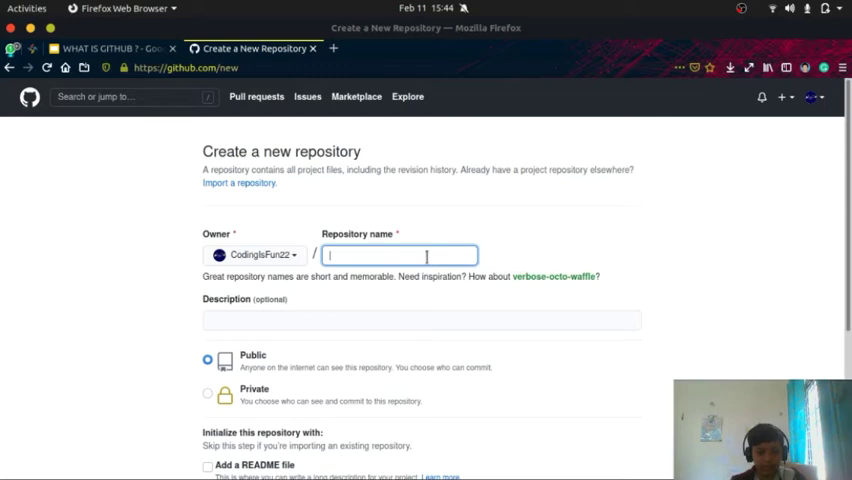
pyautogui.write('Hello World')
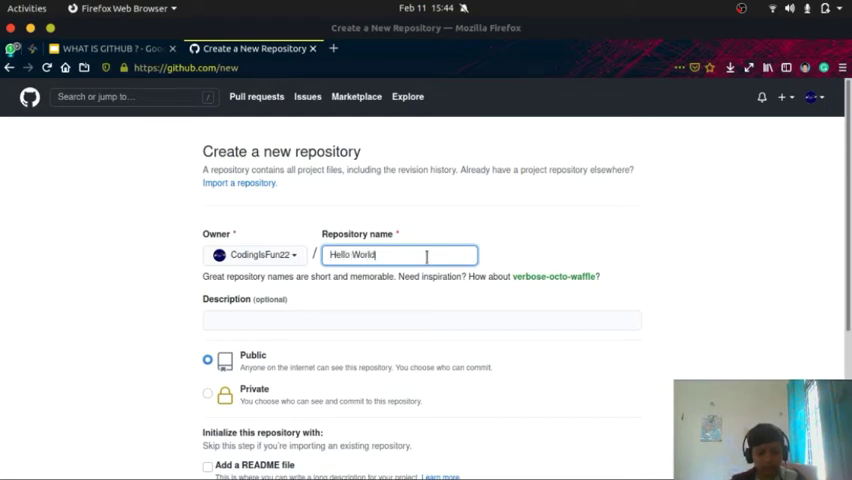
pyautogui.write('Hello World')
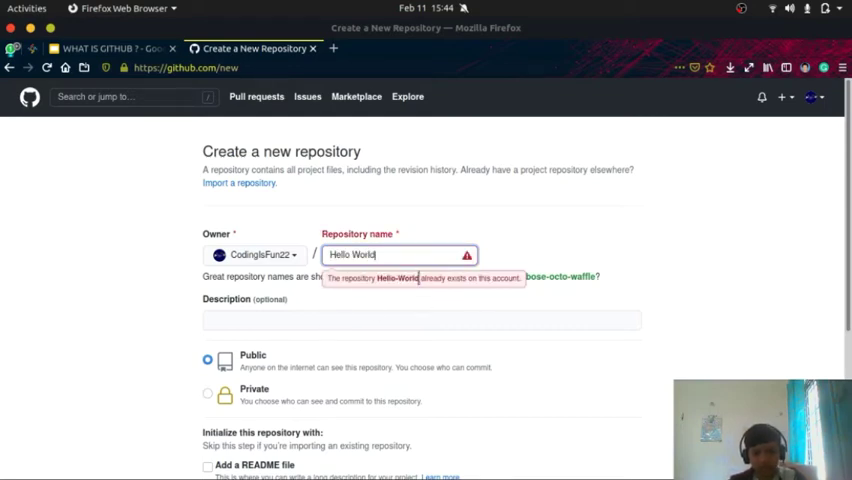
pyautogui.doubleClick(352, 254)
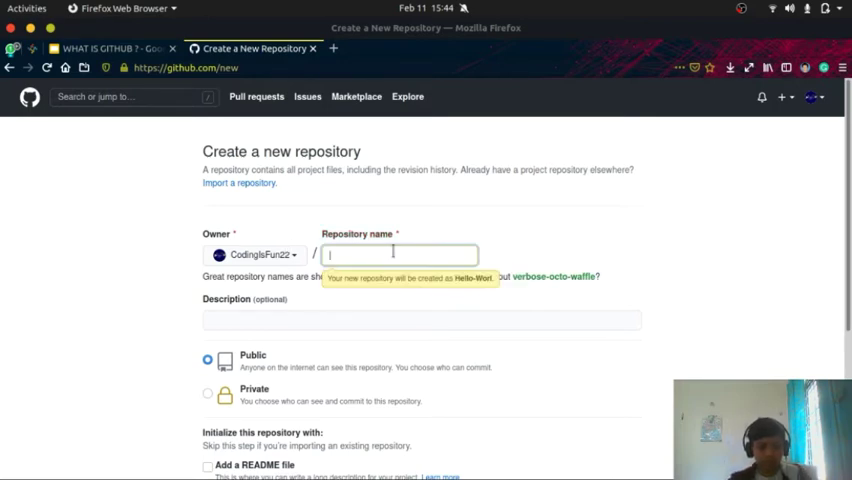
pyautogui.write('Test')
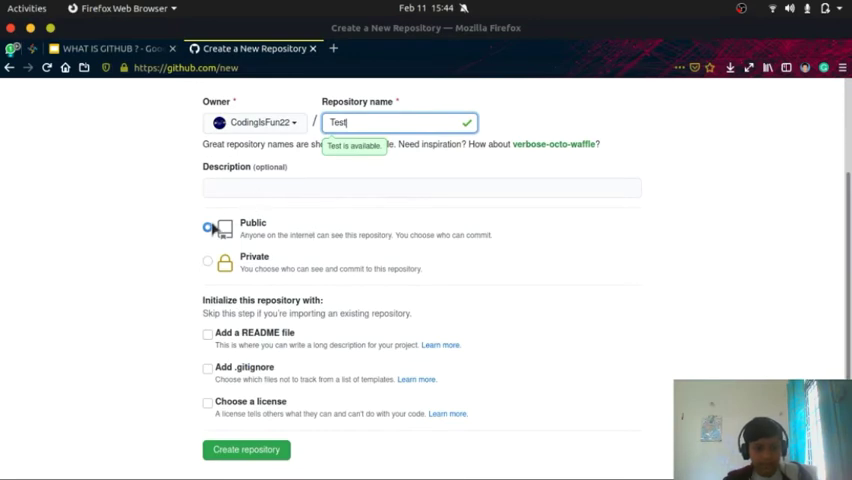
# Step: Include a README file and create the public Test repository
pyautogui.click(208, 228)
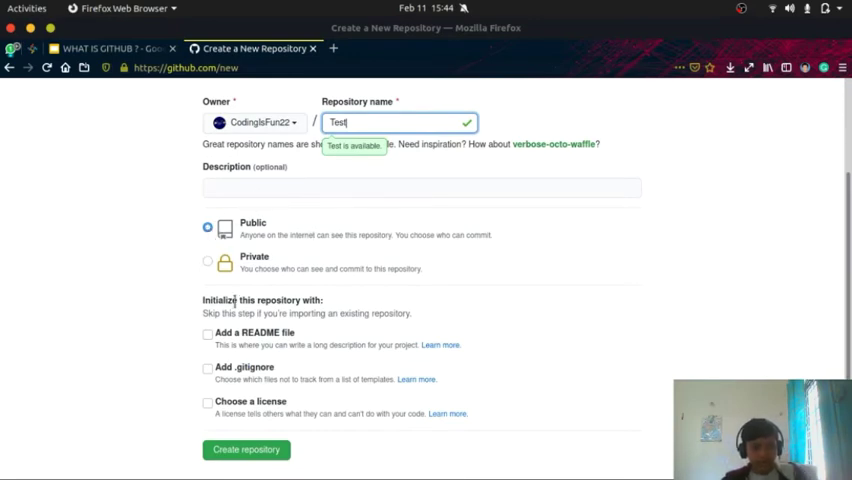
pyautogui.click(208, 332)
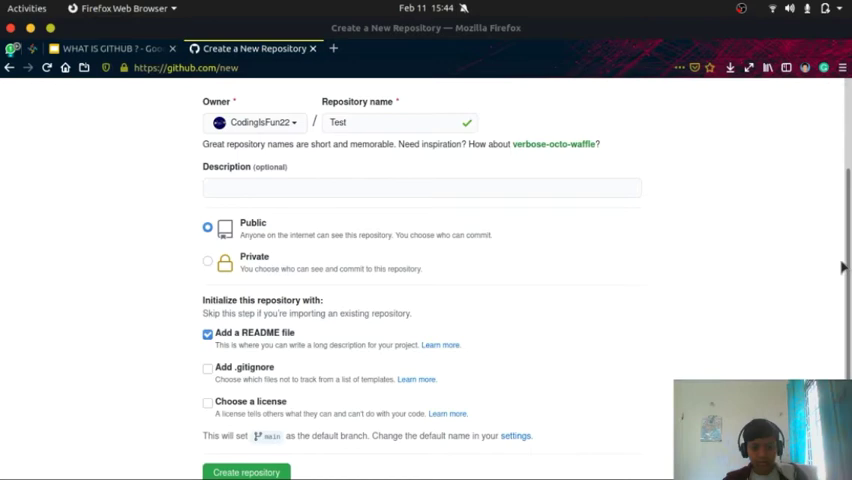
pyautogui.scroll(-3)
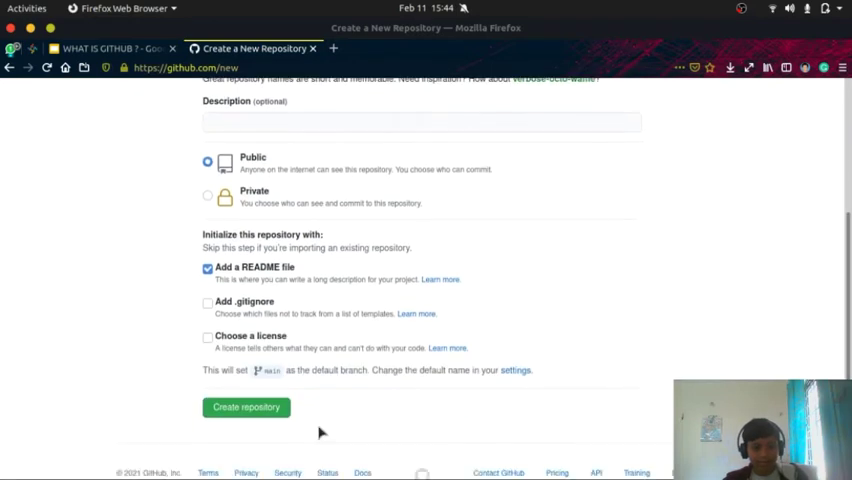
pyautogui.click(246, 408)
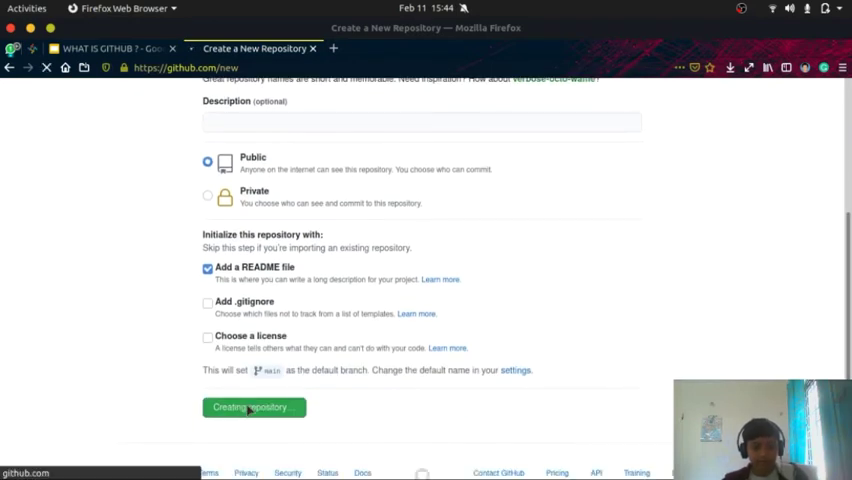
pyautogui.click(252, 408)
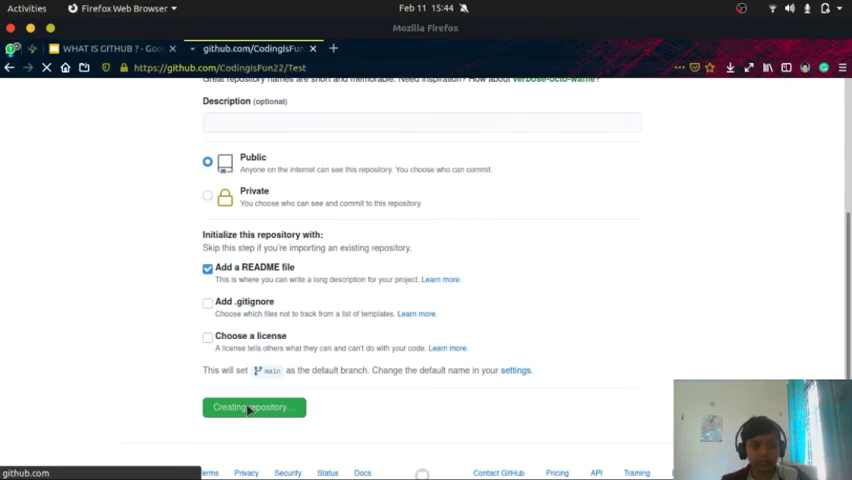
# Step: Show the Add file choices on the new Test repository page
pyautogui.click(252, 408)
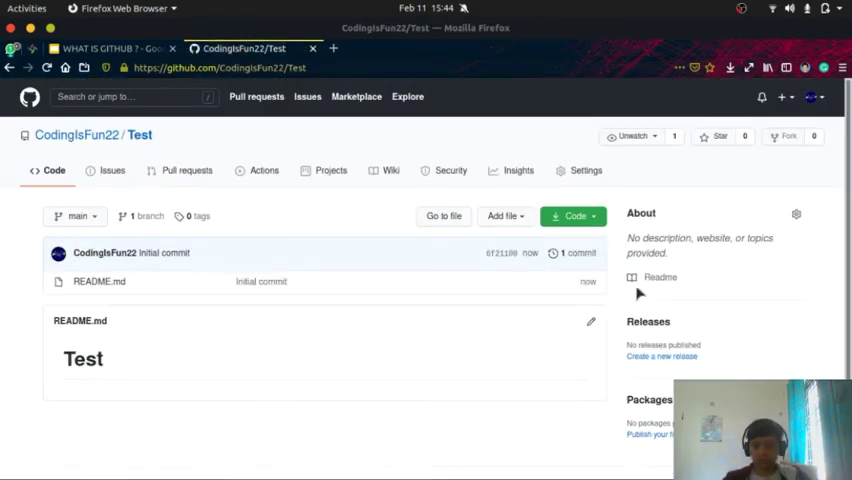
pyautogui.moveTo(230, 284)
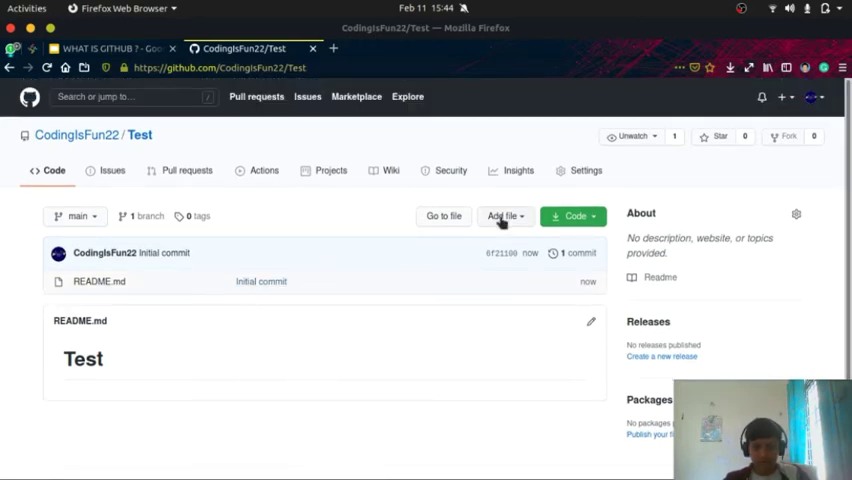
pyautogui.click(504, 216)
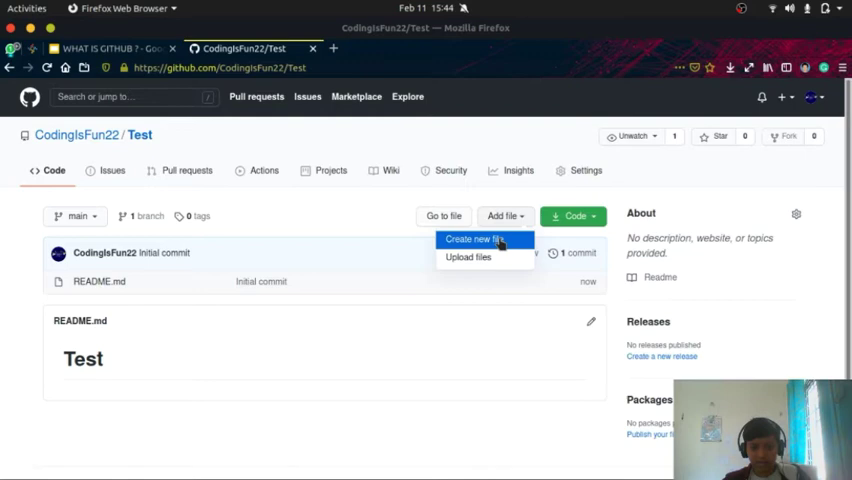
# Step: Create a new file named Hello World with a first line introducing Priyan
pyautogui.click(472, 240)
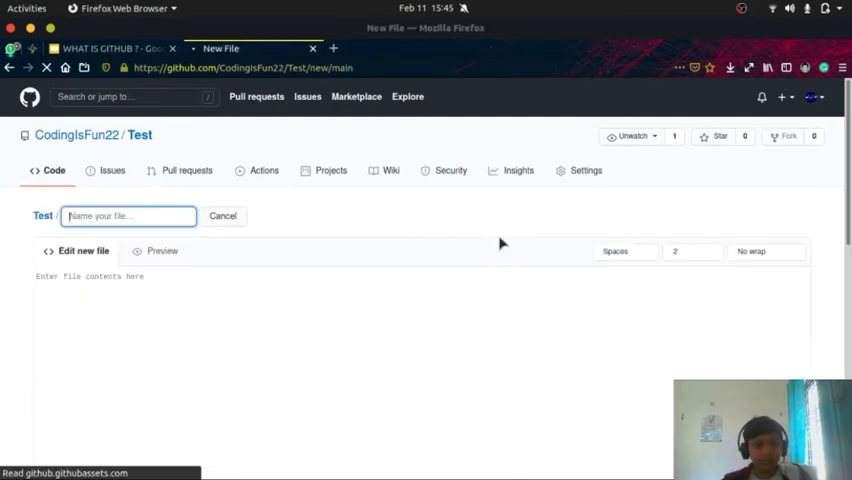
pyautogui.click(150, 280)
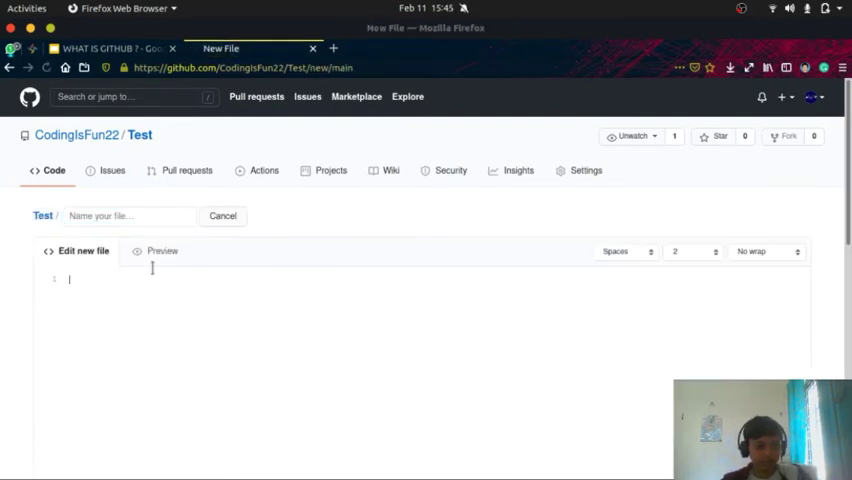
pyautogui.click(128, 216)
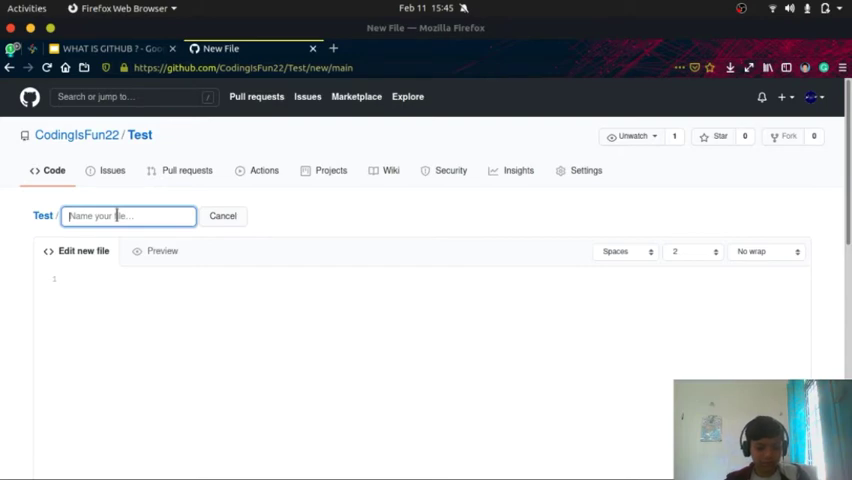
pyautogui.write('Hello World')
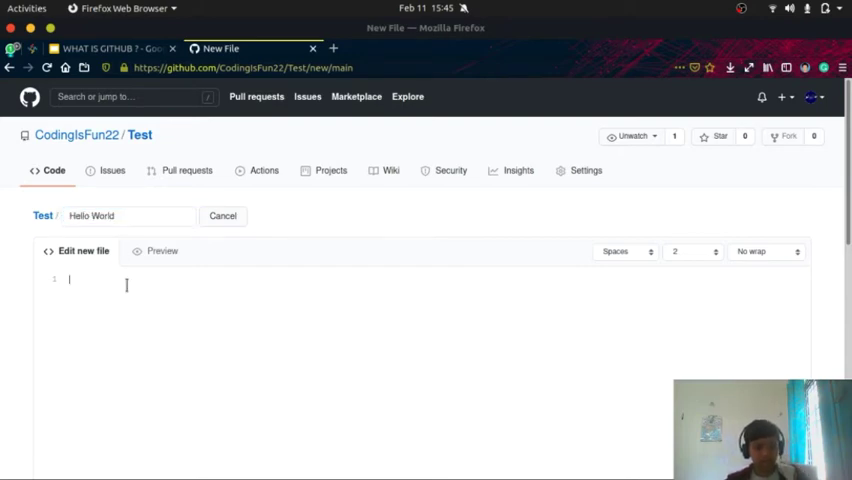
pyautogui.write('Hi This')
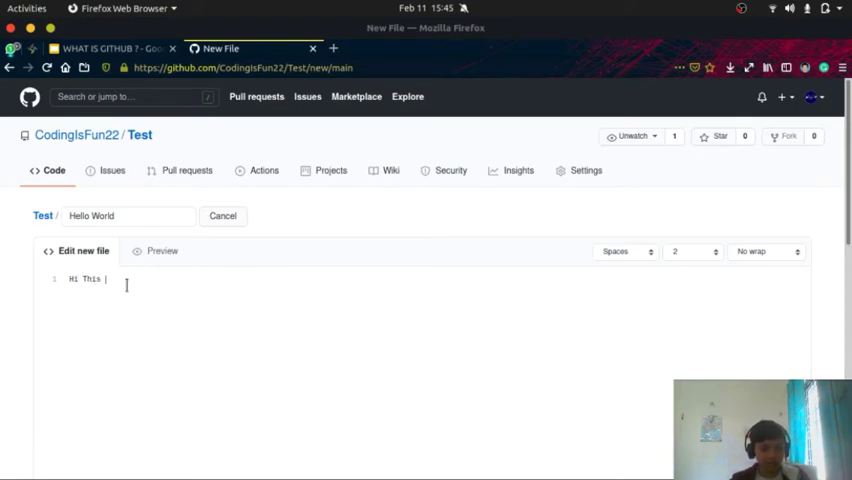
pyautogui.write('Is Priyan')
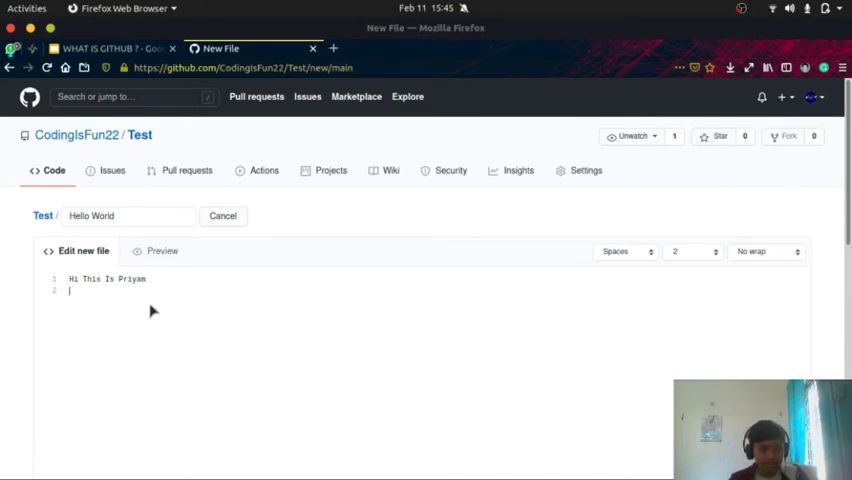
# Step: Add the second line 'I am studying 4th Standard'
pyautogui.write('I am stu')
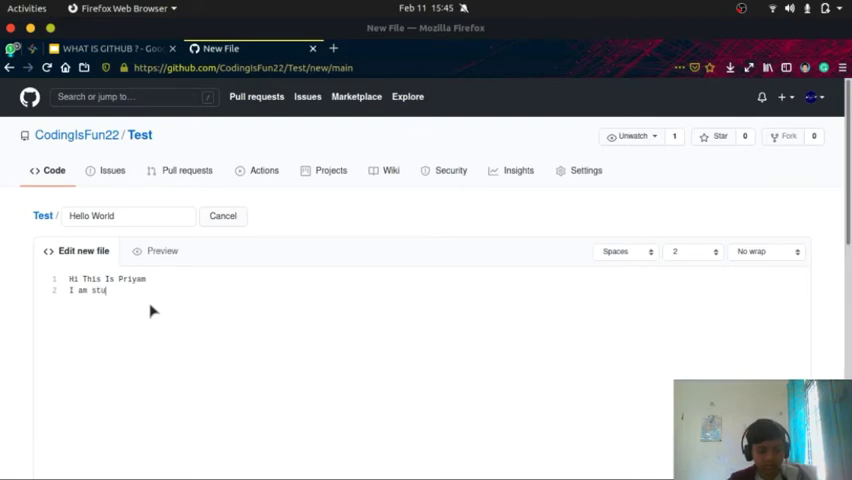
pyautogui.write('dying')
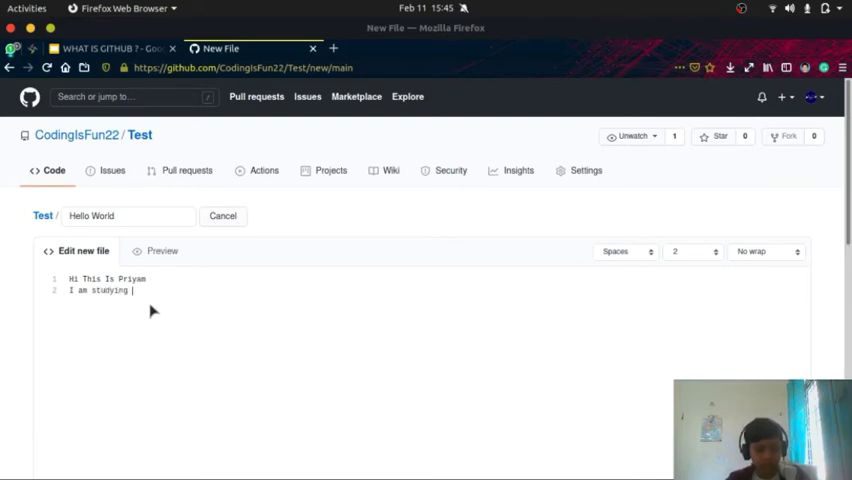
pyautogui.write('4th Da')
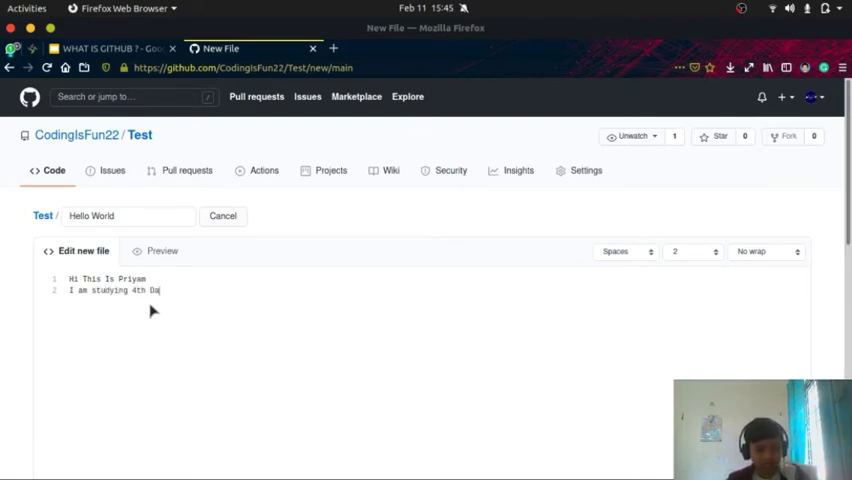
pyautogui.write('Sa')
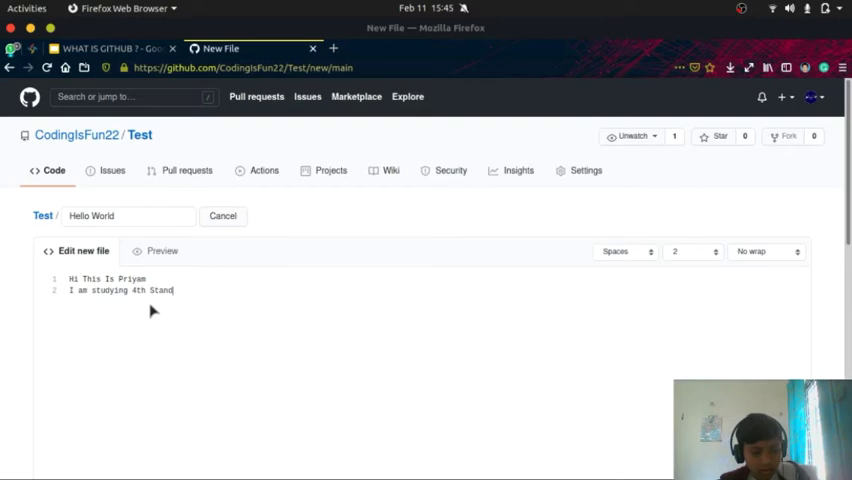
pyautogui.write('ar')
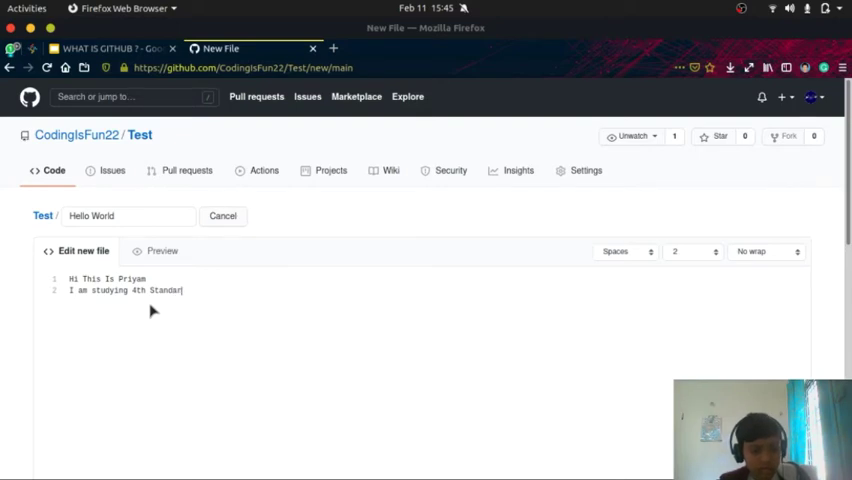
pyautogui.write('d')
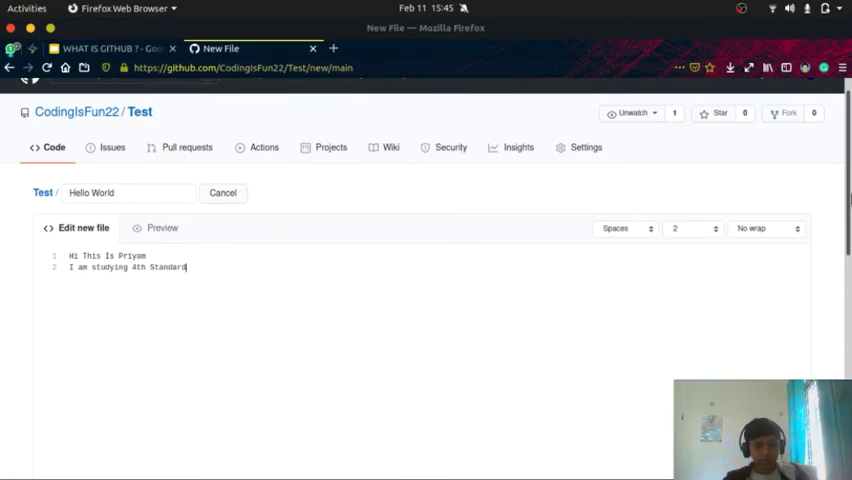
# Step: Commit the new Hello World file directly to the main branch
pyautogui.scroll(-3)
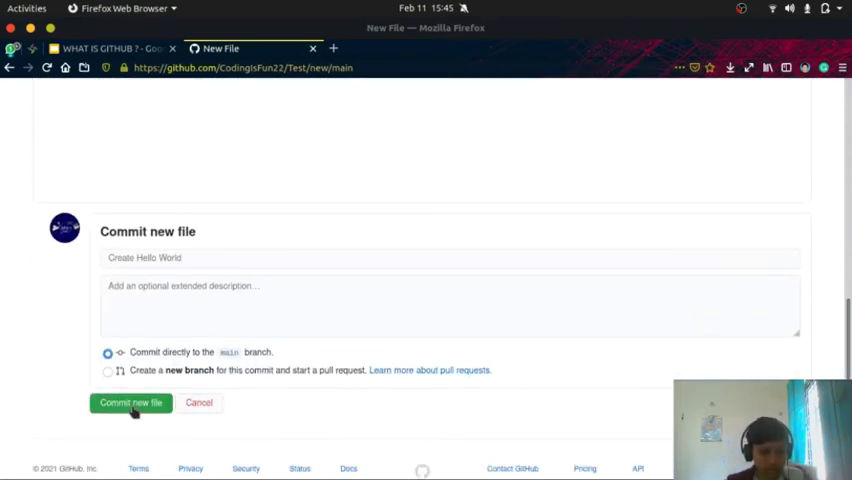
pyautogui.click(132, 402)
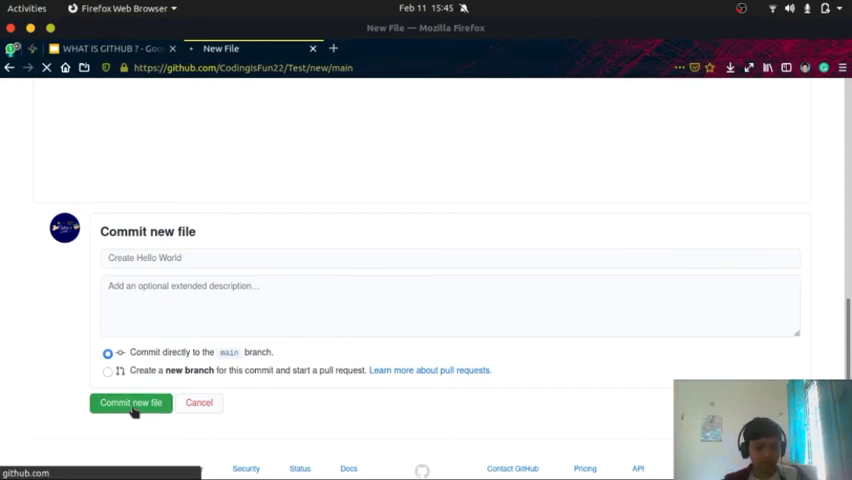
pyautogui.click(130, 402)
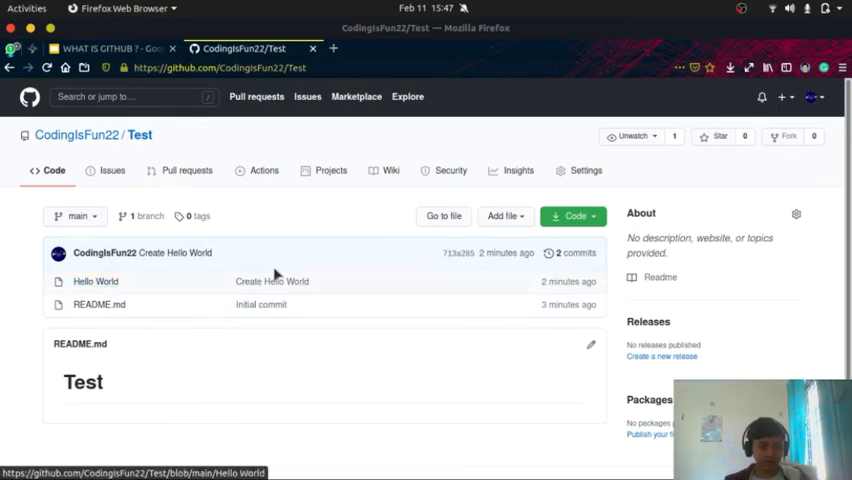
# Step: Go to the Upload files page for the Test repository via Add file
pyautogui.click(504, 216)
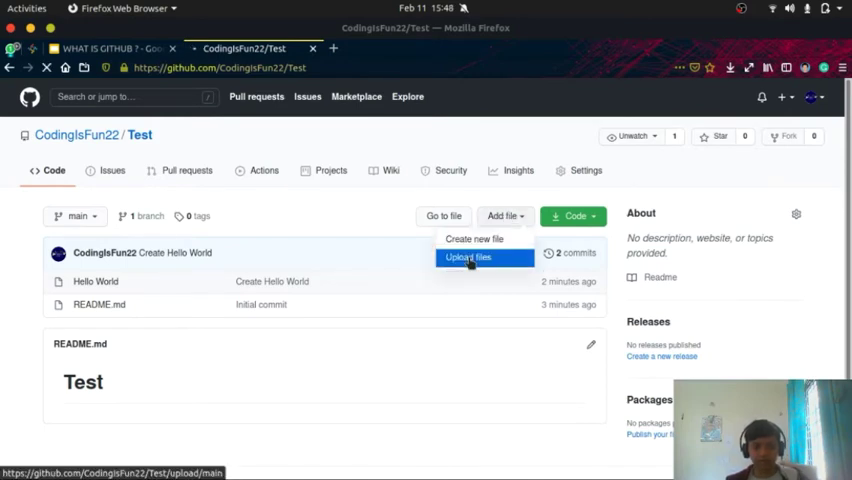
pyautogui.click(468, 256)
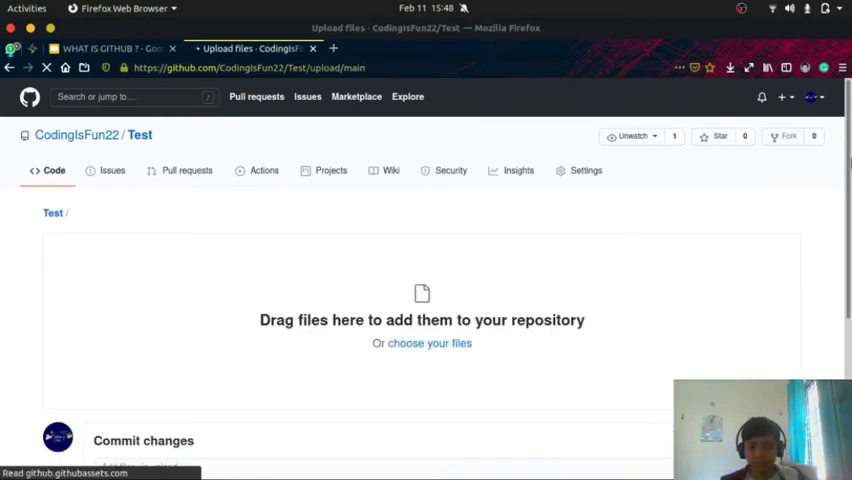
pyautogui.scroll(-3)
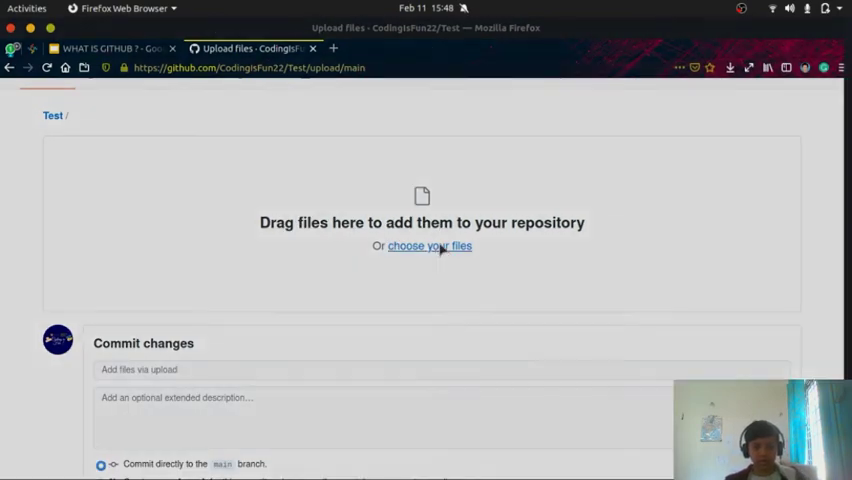
# Step: Choose test.html from Documents in the file chooser to stage it for upload
pyautogui.click(428, 246)
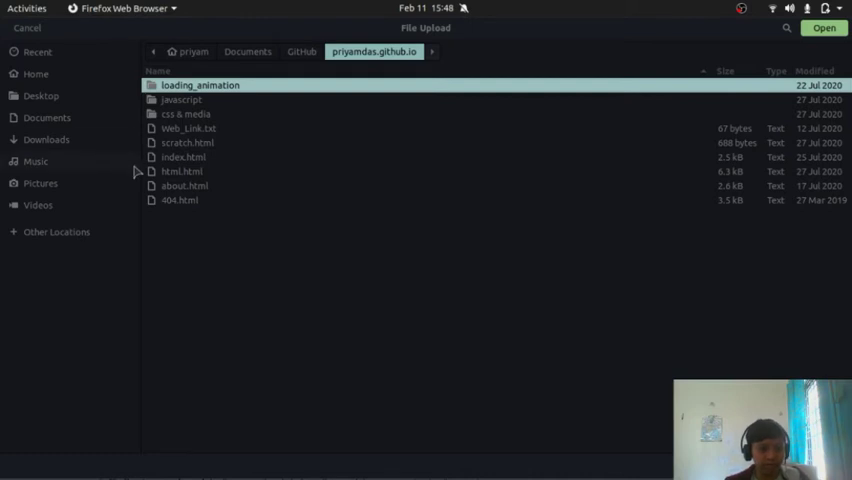
pyautogui.moveTo(72, 116)
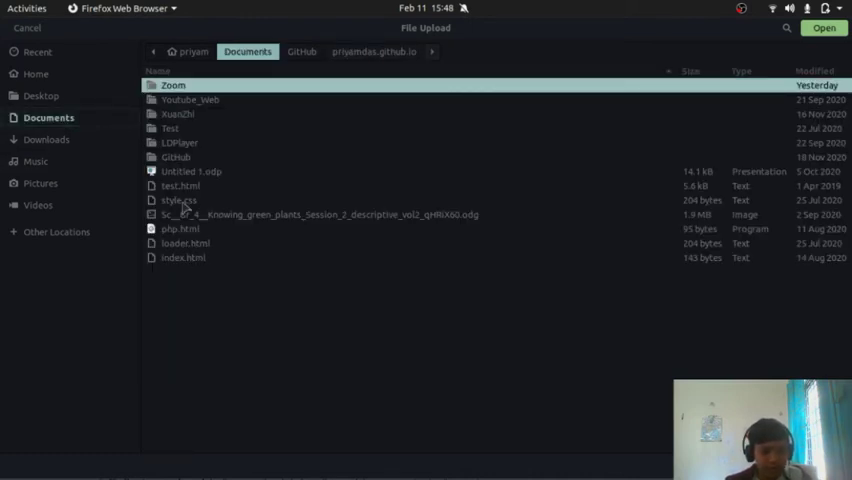
pyautogui.click(182, 186)
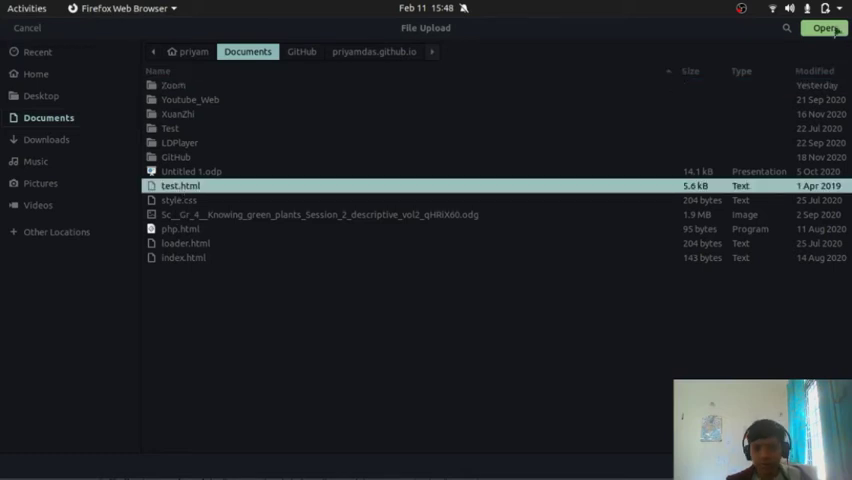
pyautogui.click(824, 28)
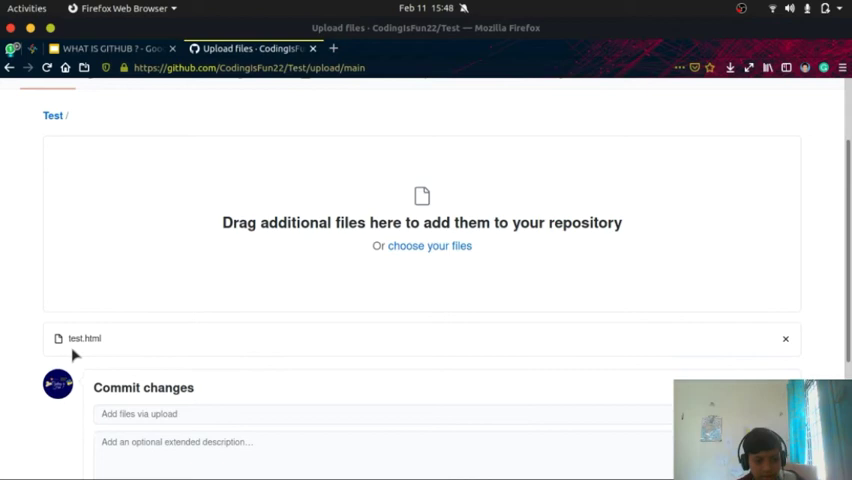
# Step: Commit the uploaded test.html to the Test repository
pyautogui.scroll(-3)
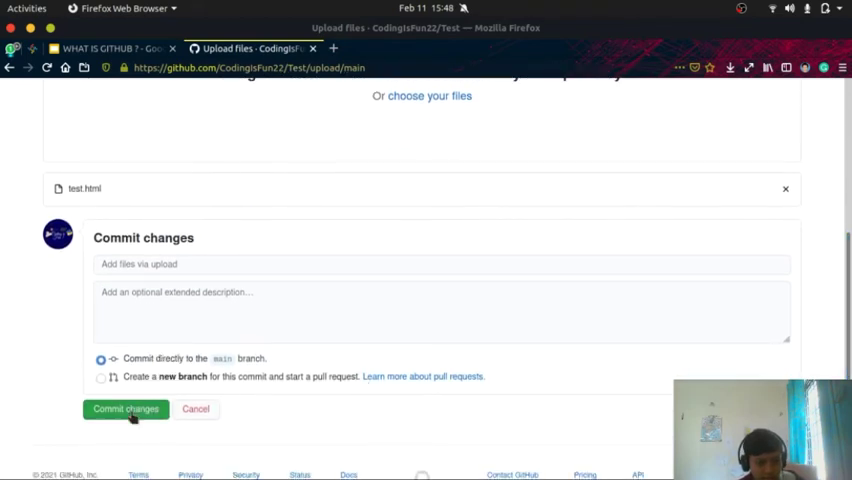
pyautogui.click(124, 408)
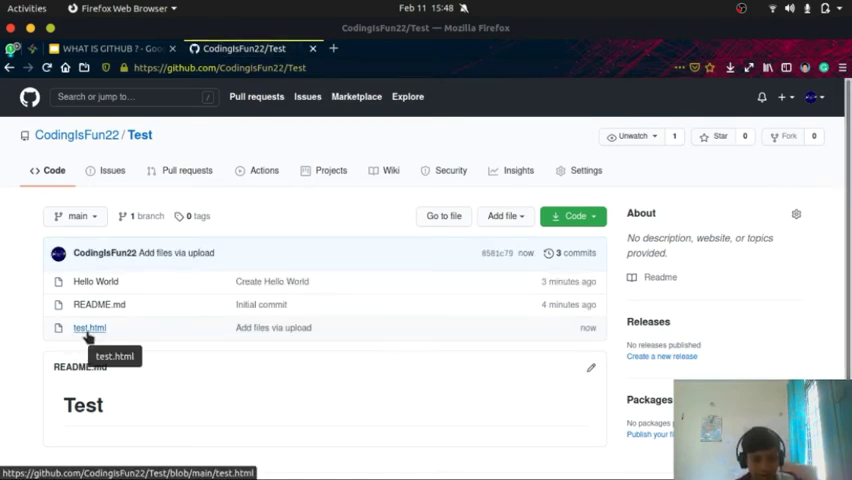
pyautogui.moveTo(564, 184)
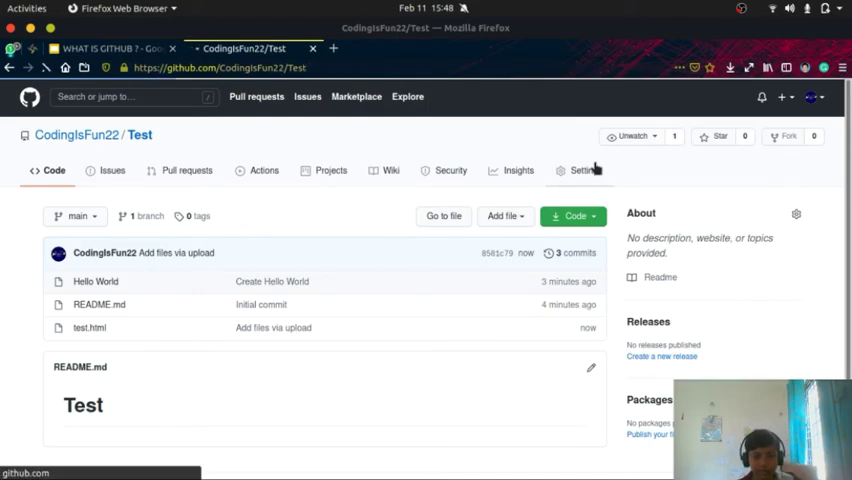
# Step: From the Test repository's Settings Danger Zone, start deleting the repository
pyautogui.click(584, 170)
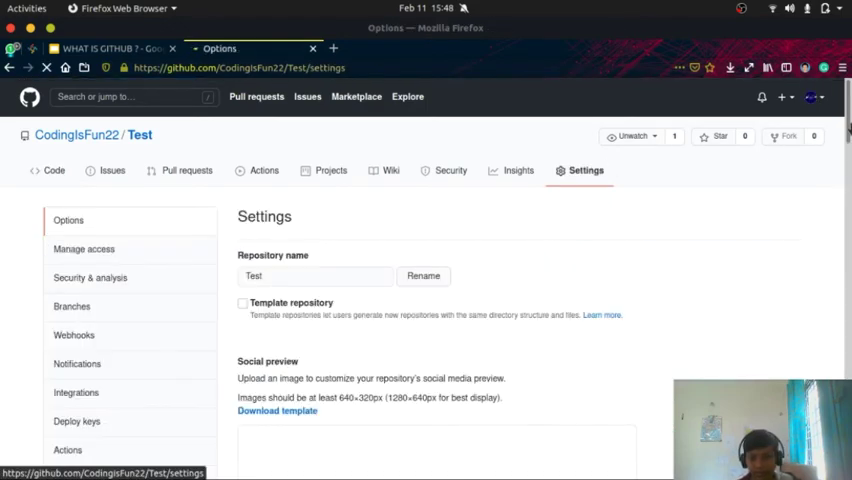
pyautogui.scroll(-3)
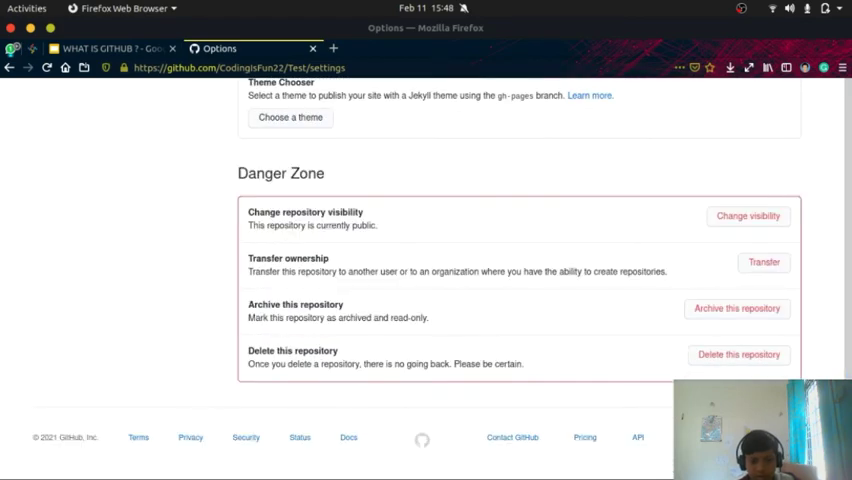
pyautogui.moveTo(740, 354)
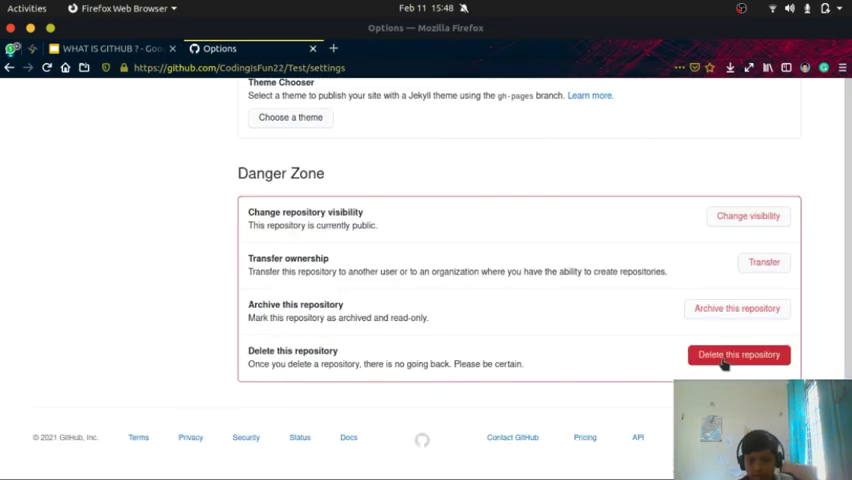
pyautogui.click(738, 354)
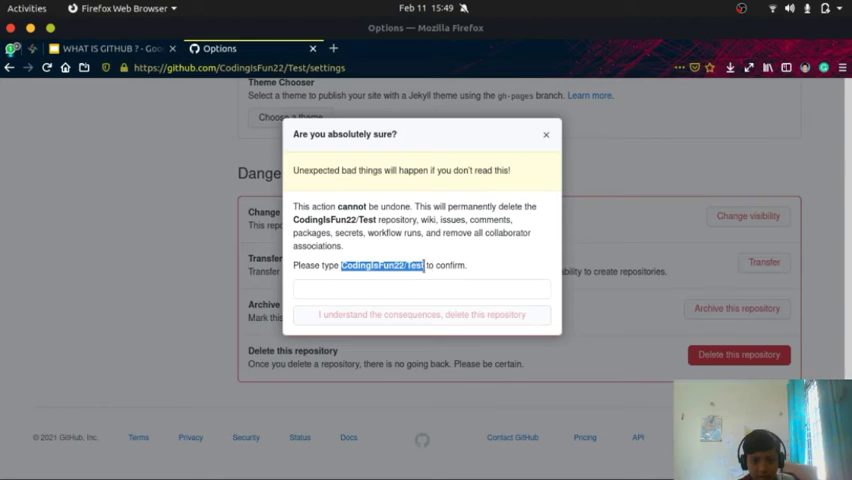
pyautogui.moveTo(420, 276)
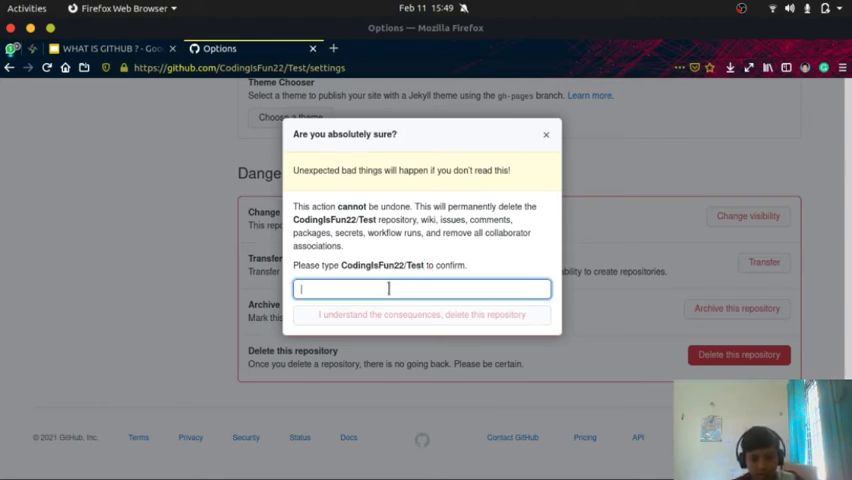
# Step: Confirm deletion by entering 'CodingIsFun22/Test' and accepting the consequences
pyautogui.write('CodingIsFun22/Test')
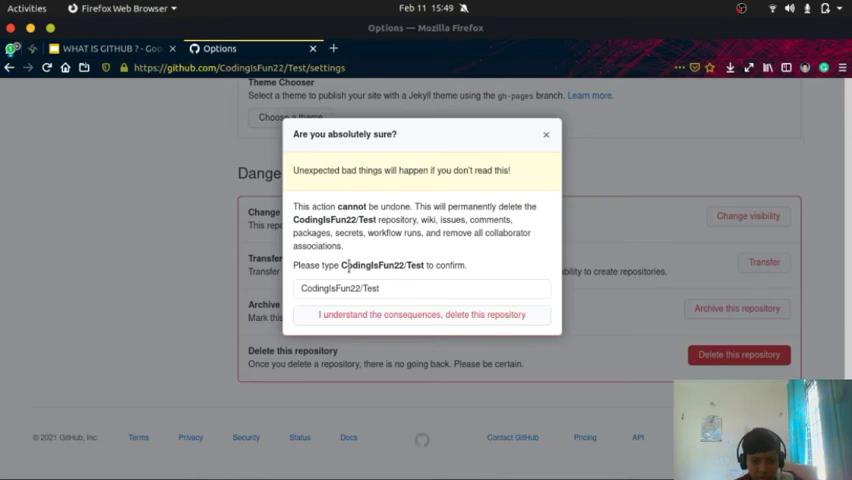
pyautogui.doubleClick(368, 264)
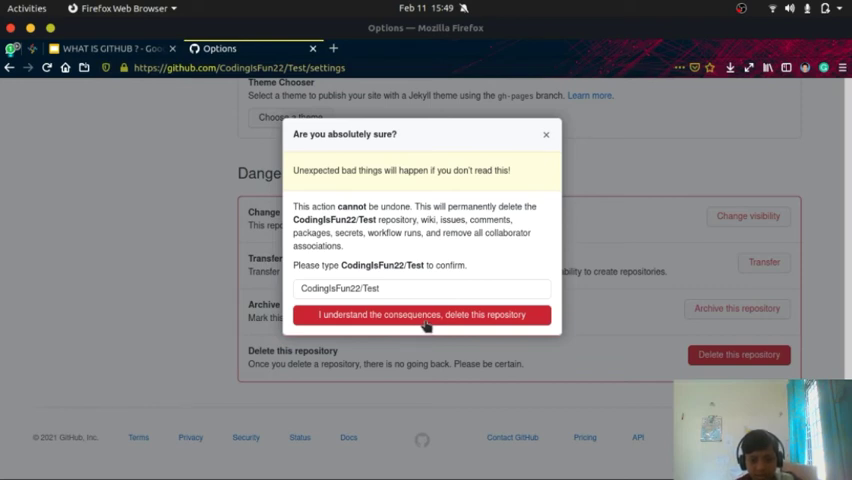
pyautogui.click(422, 314)
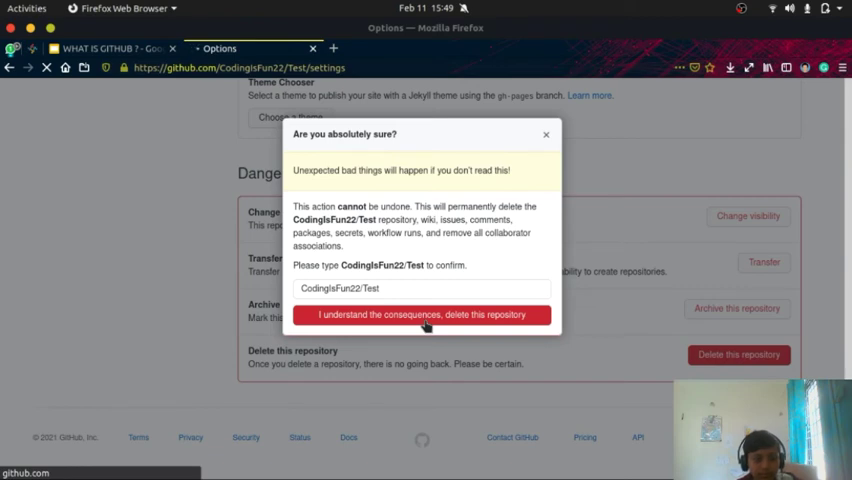
pyautogui.click(420, 314)
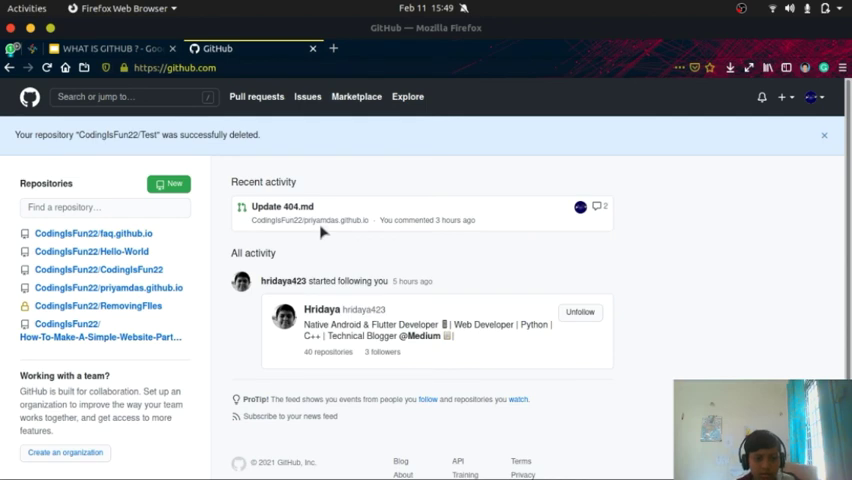
pyautogui.moveTo(620, 146)
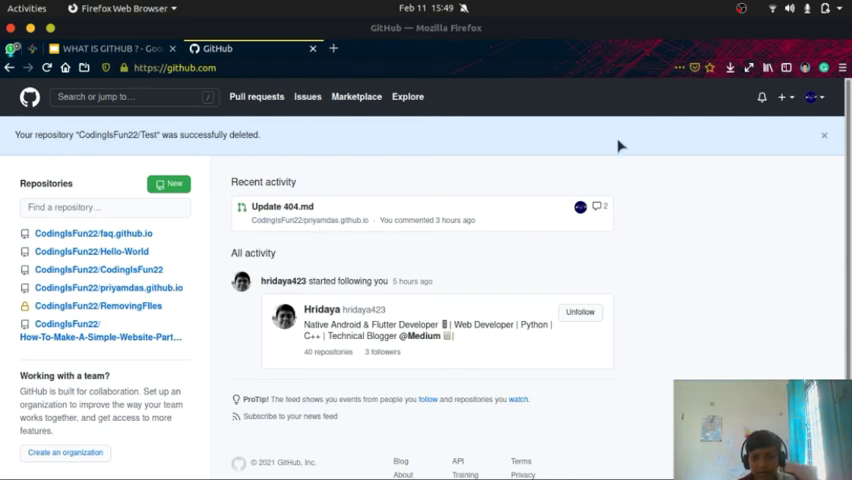
# Step: Dismiss the 'successfully deleted' banner and switch to the Files window's Home folder
pyautogui.click(824, 136)
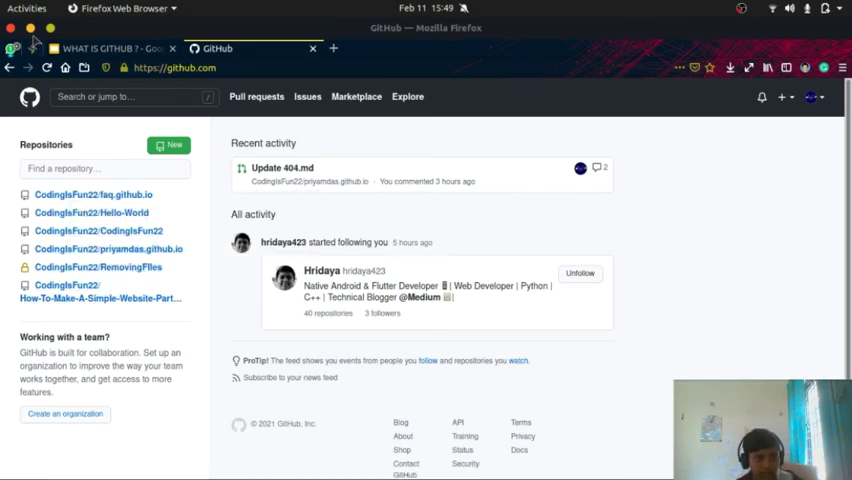
pyautogui.click(84, 8)
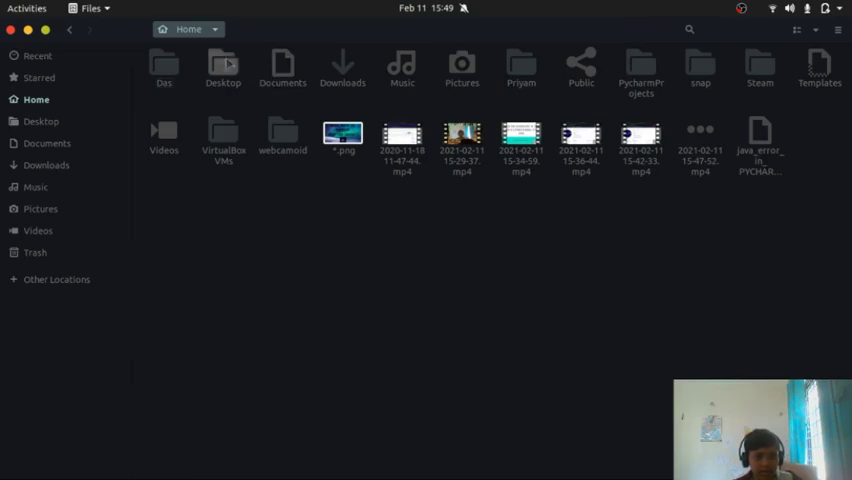